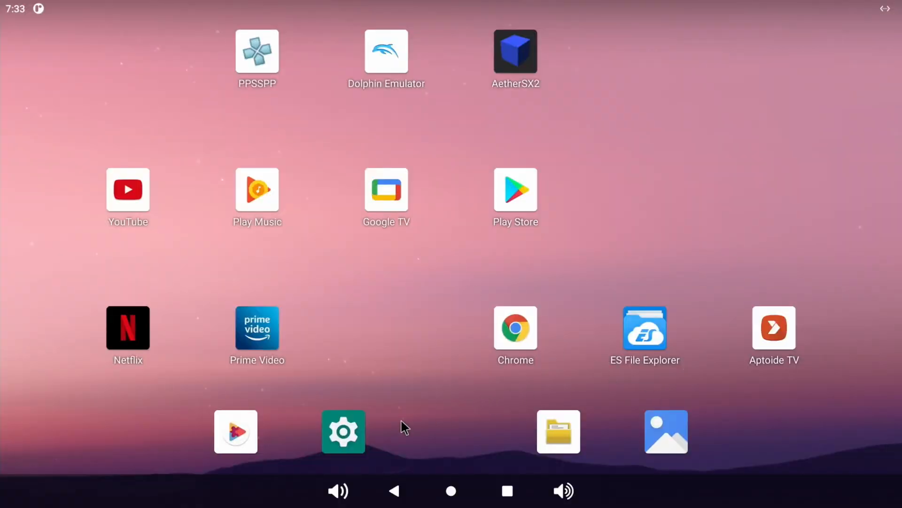
Step: Open HDMI In from Settings to show the football match feed, then pull down quick settings
left_click(343, 431)
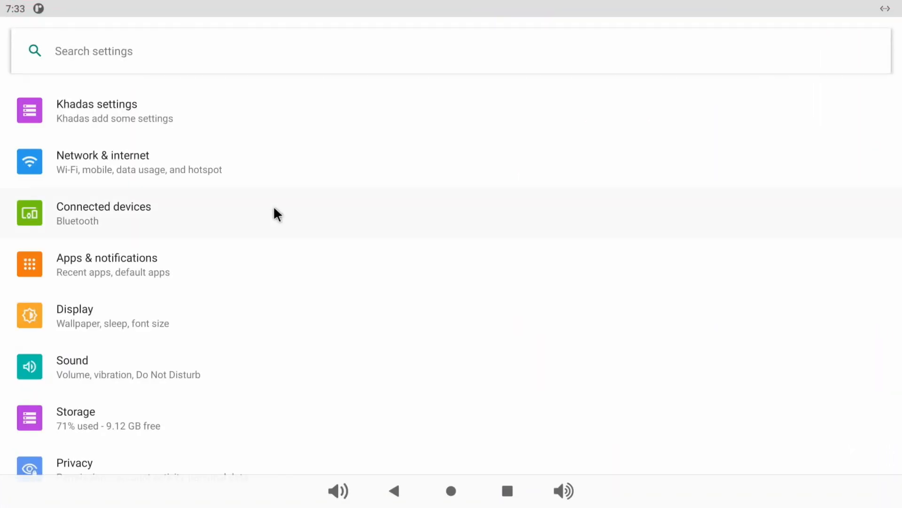
left_click(97, 111)
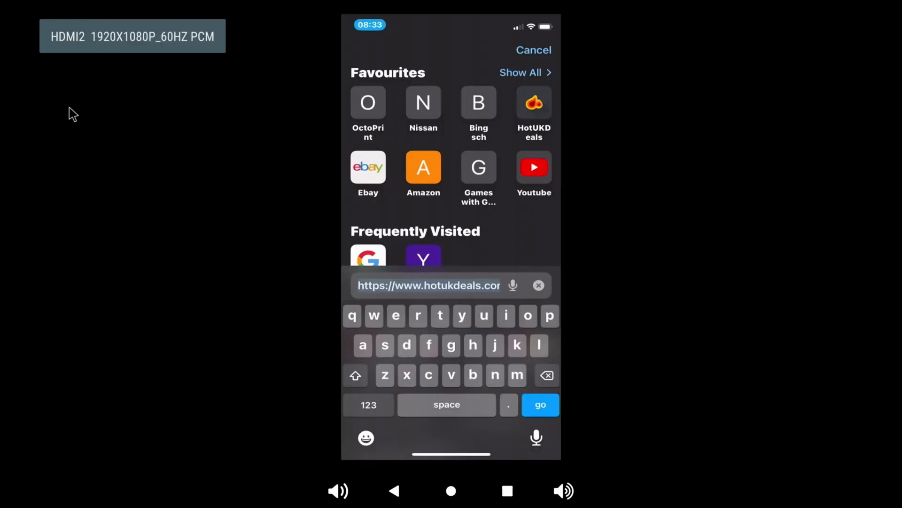
left_click(539, 404)
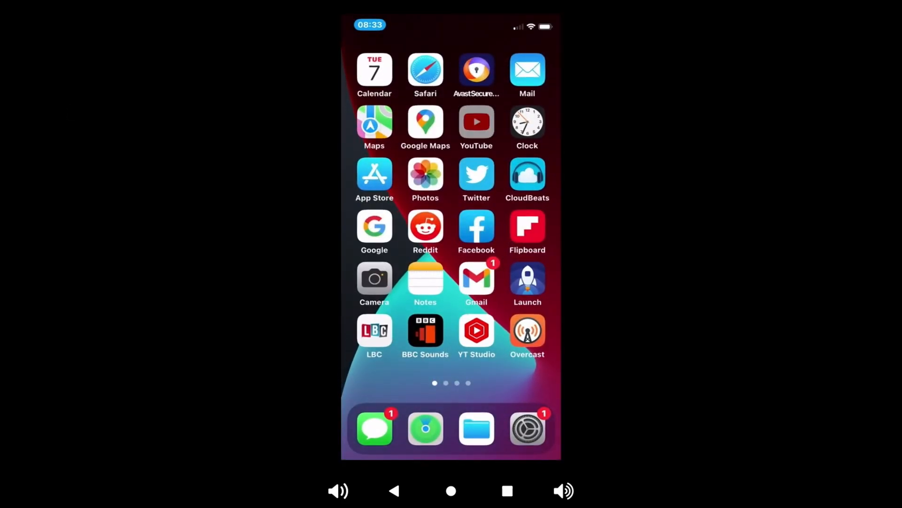
left_click(476, 122)
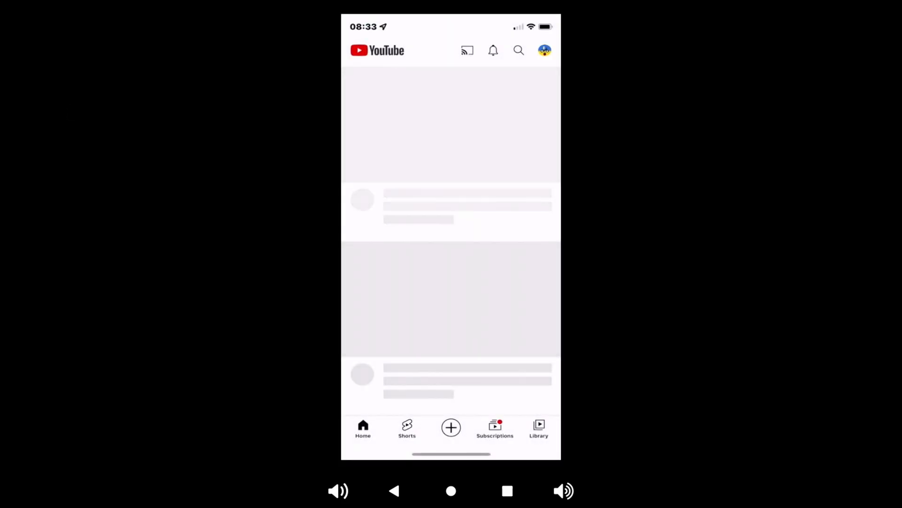
left_click(517, 50)
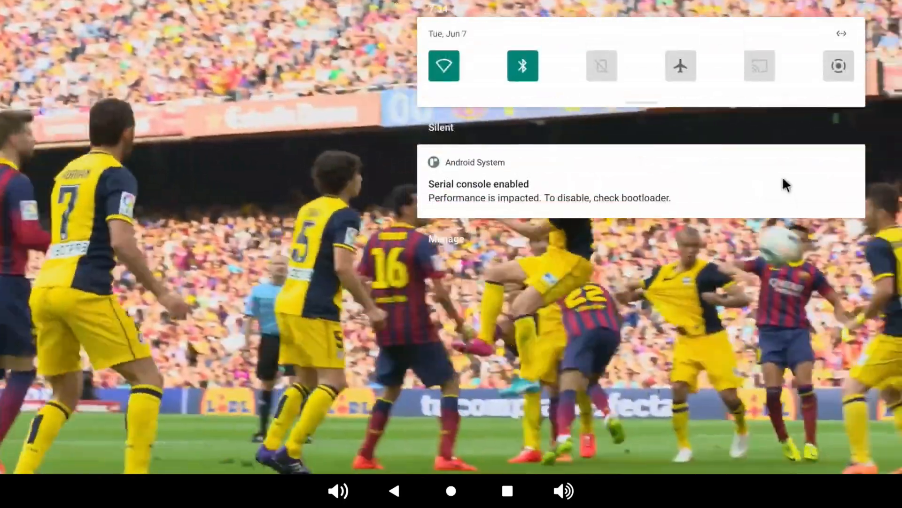
Step: Start a screen recording with Microphone as the audio source
left_click(838, 65)
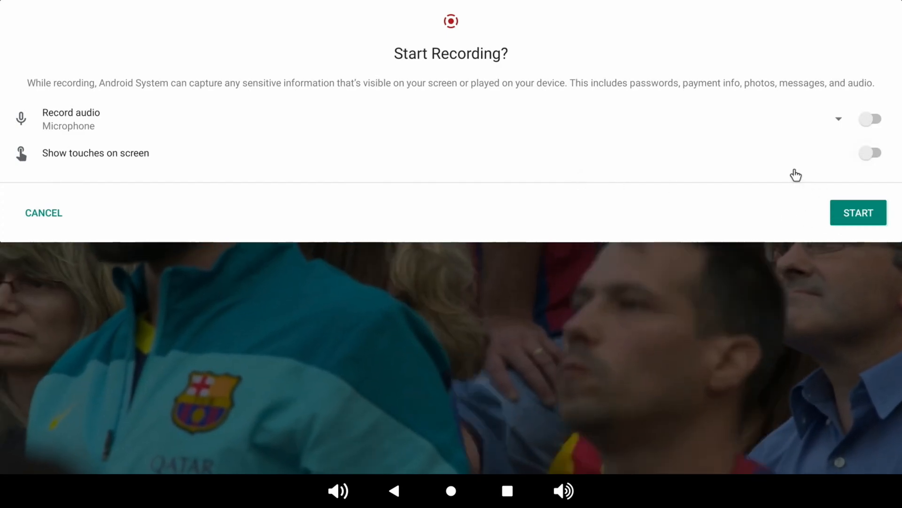
mouse_move(187, 130)
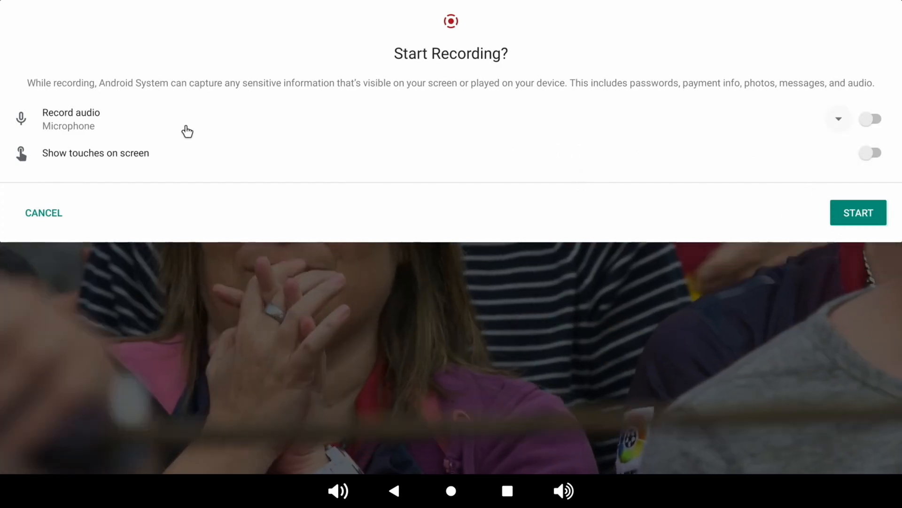
left_click(838, 119)
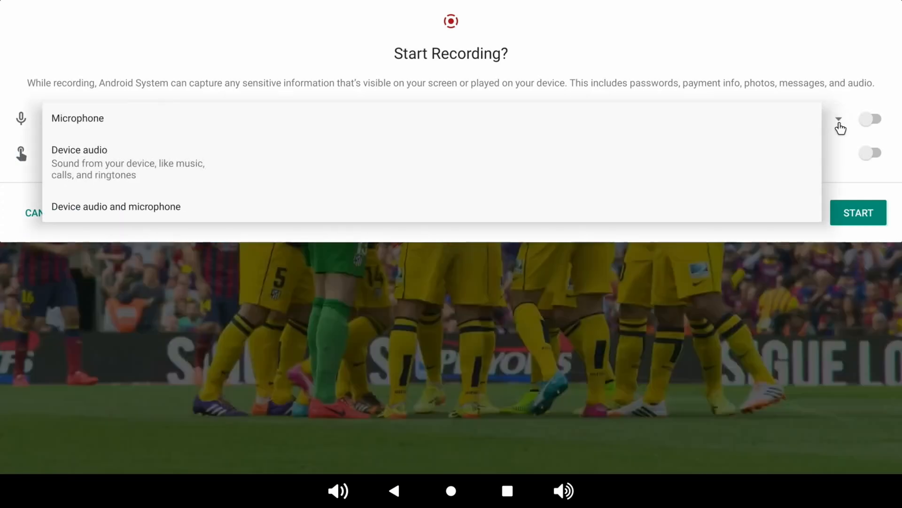
left_click(77, 118)
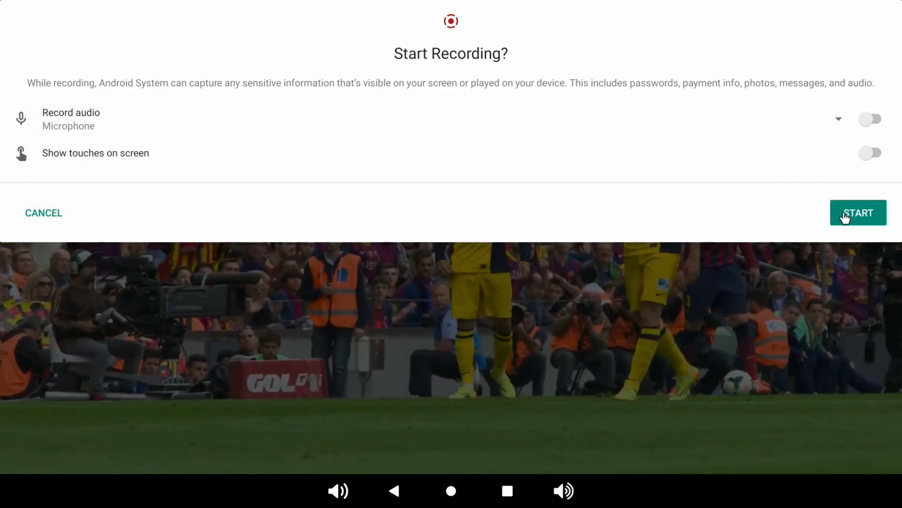
left_click(858, 212)
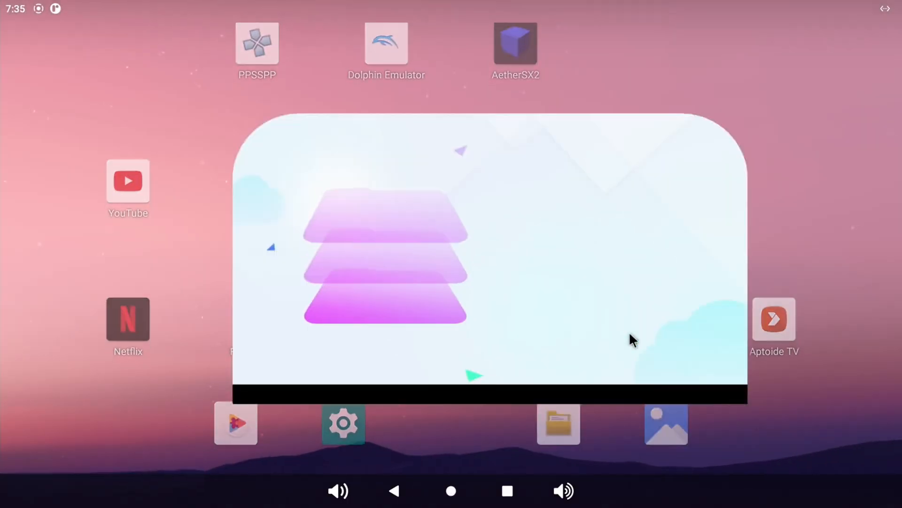
Step: Browse ES File Explorer's Download folder with PS2 and gamecube folders, then return home
left_click(558, 423)
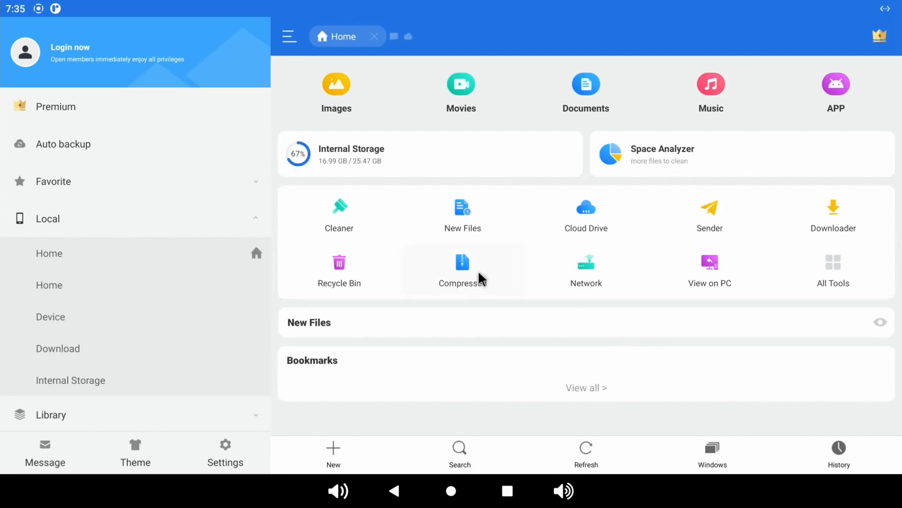
mouse_move(57, 348)
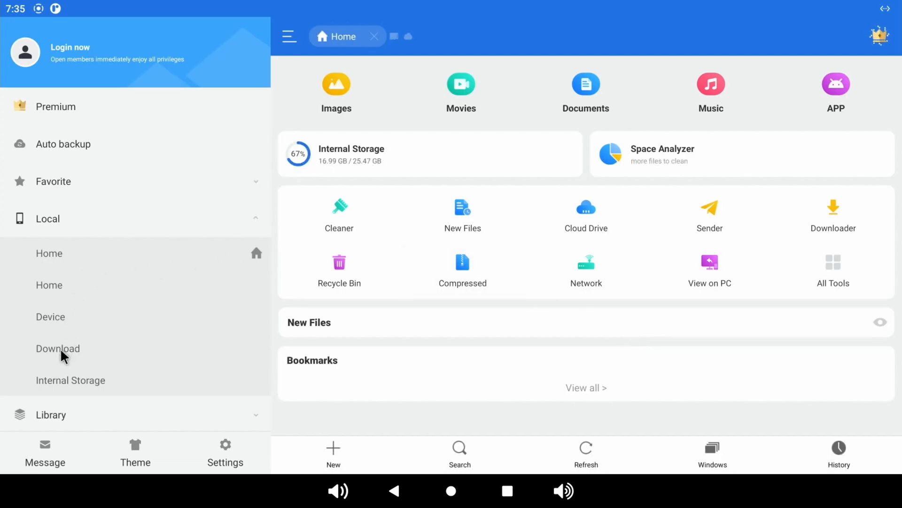
left_click(57, 348)
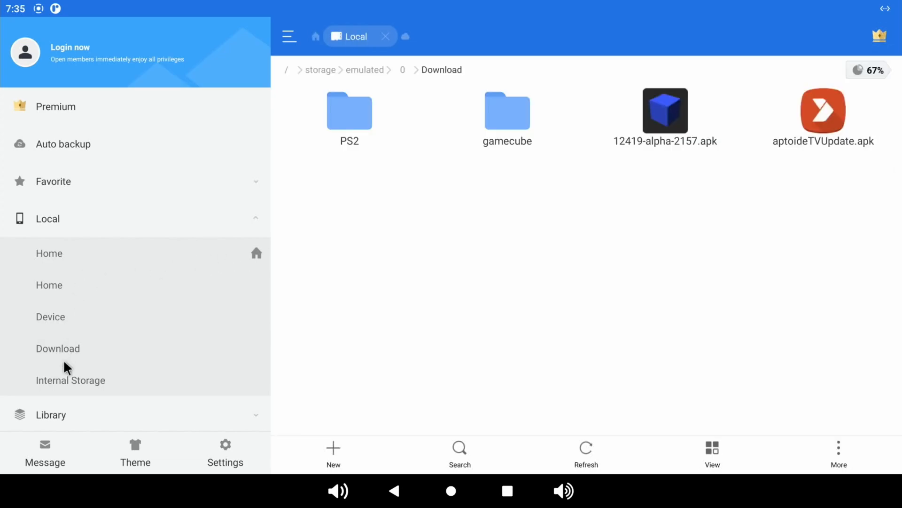
left_click(285, 69)
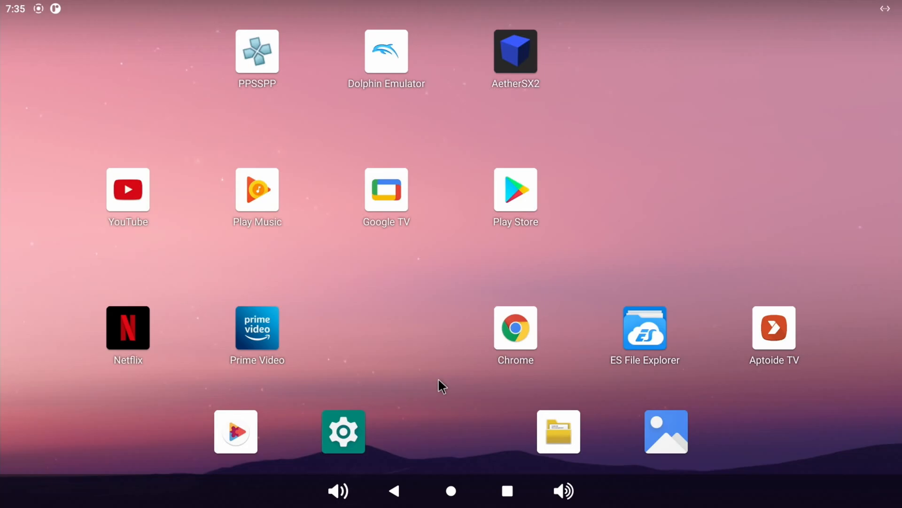
mouse_move(385, 87)
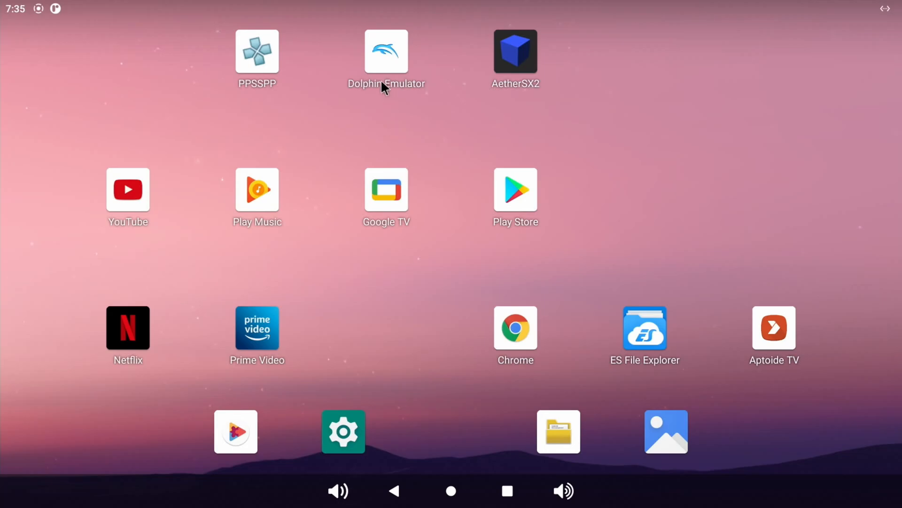
left_click(386, 52)
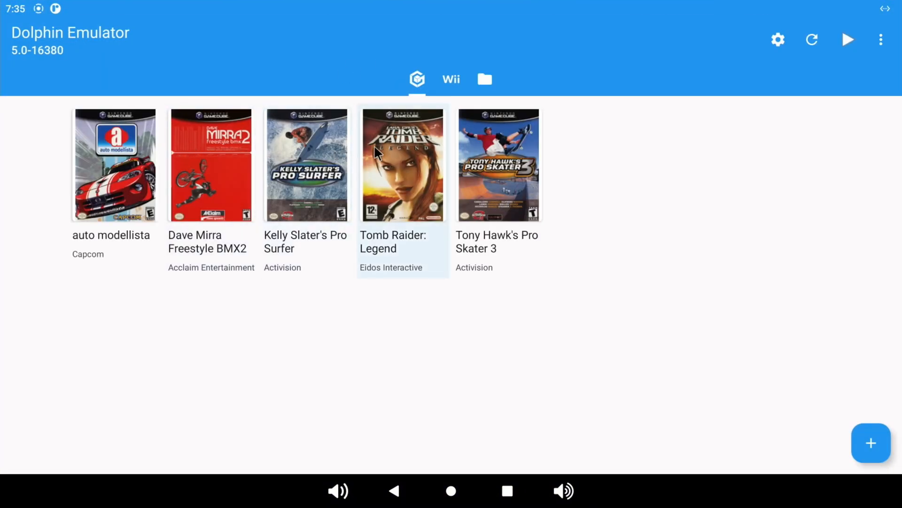
double_click(211, 164)
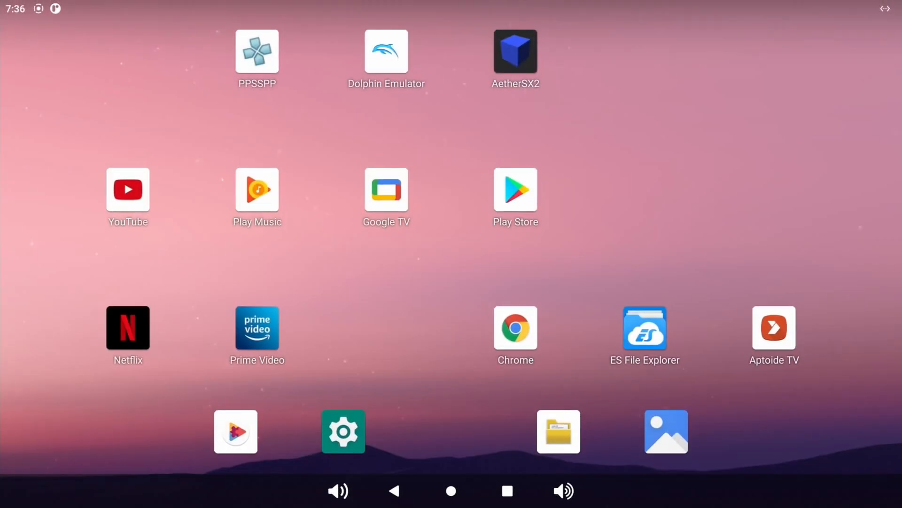
mouse_move(446, 47)
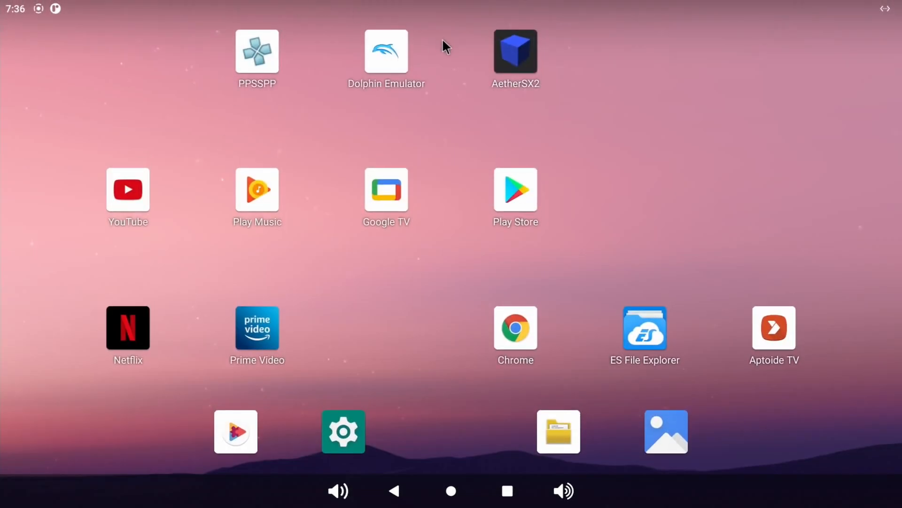
left_click(515, 51)
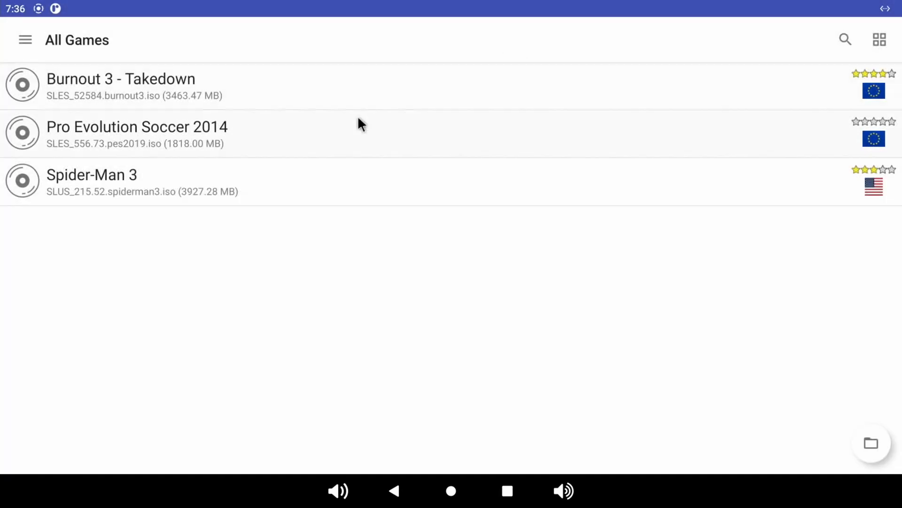
mouse_move(159, 107)
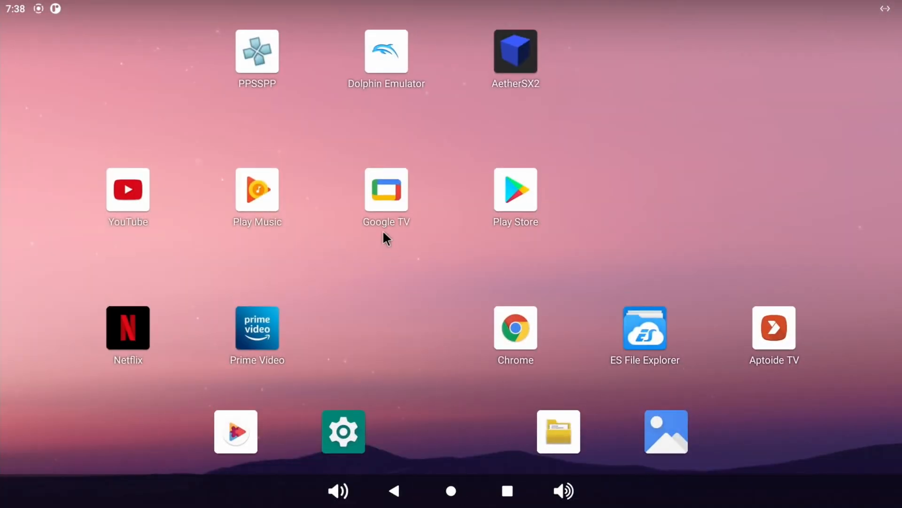
mouse_move(242, 45)
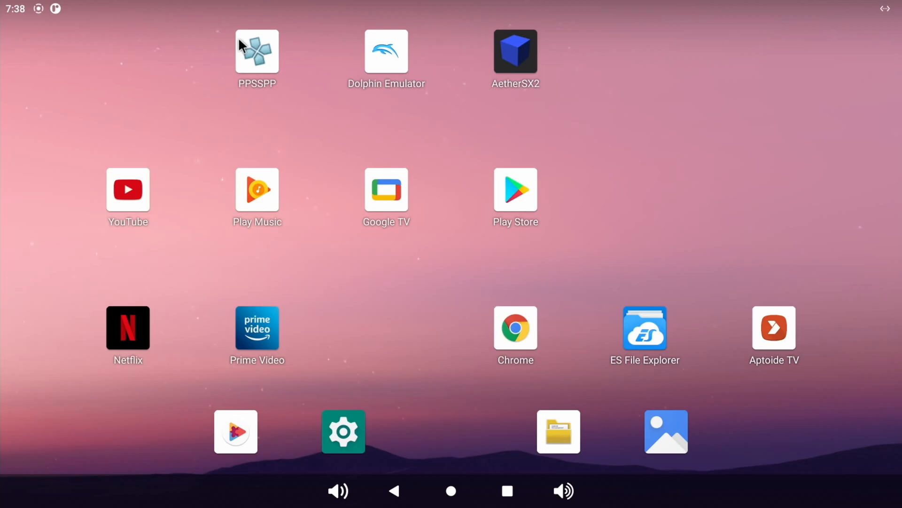
mouse_move(208, 118)
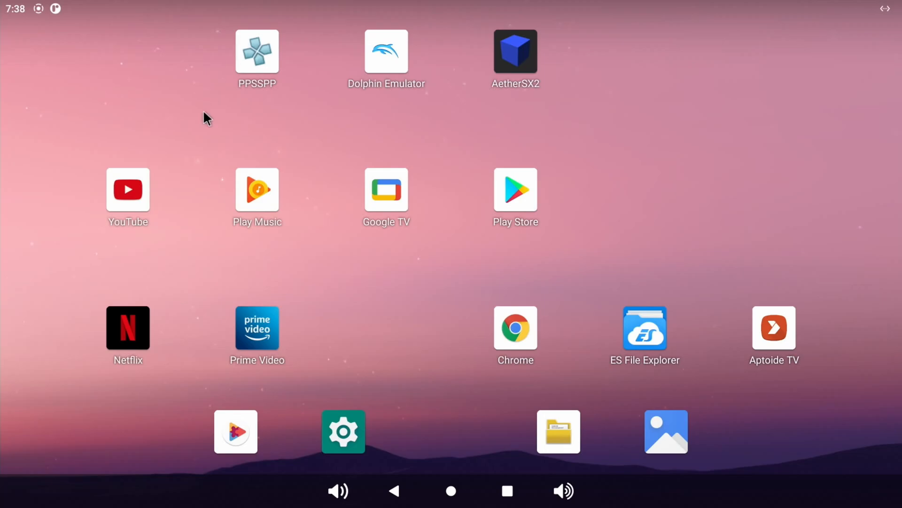
mouse_move(387, 190)
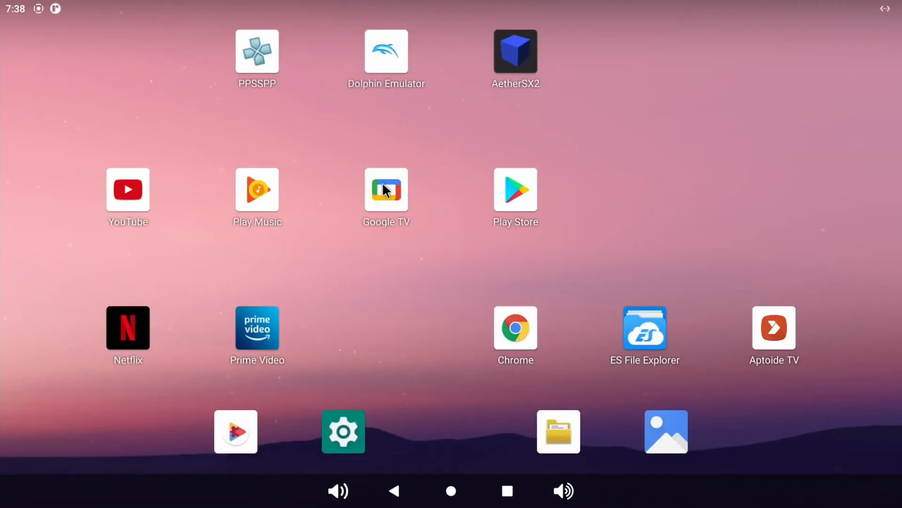
mouse_move(460, 198)
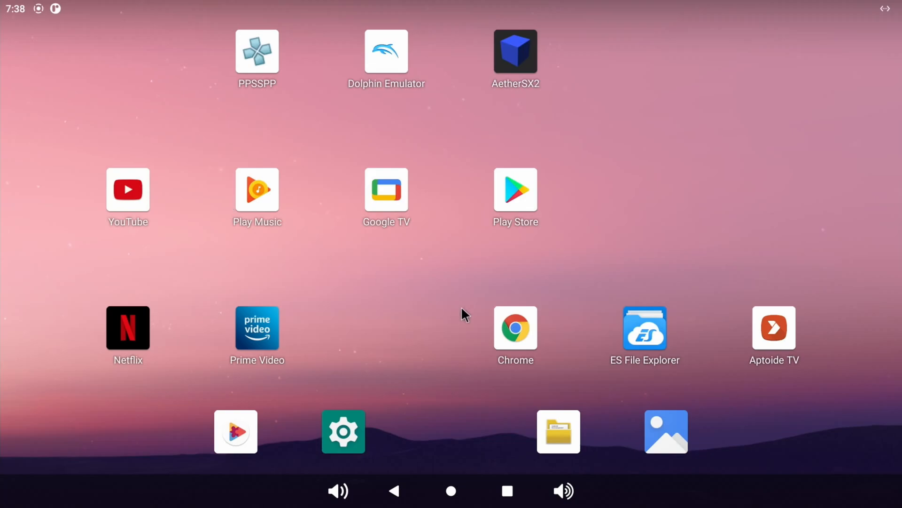
mouse_move(508, 328)
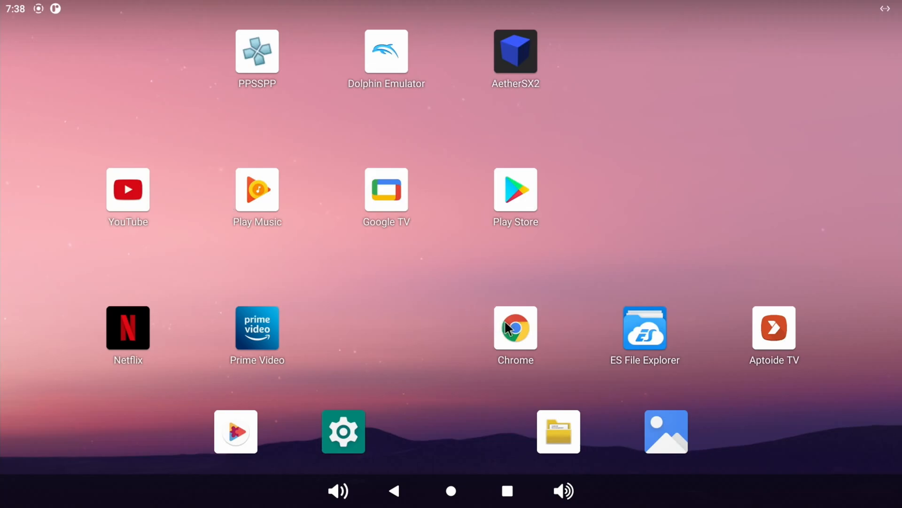
mouse_move(297, 258)
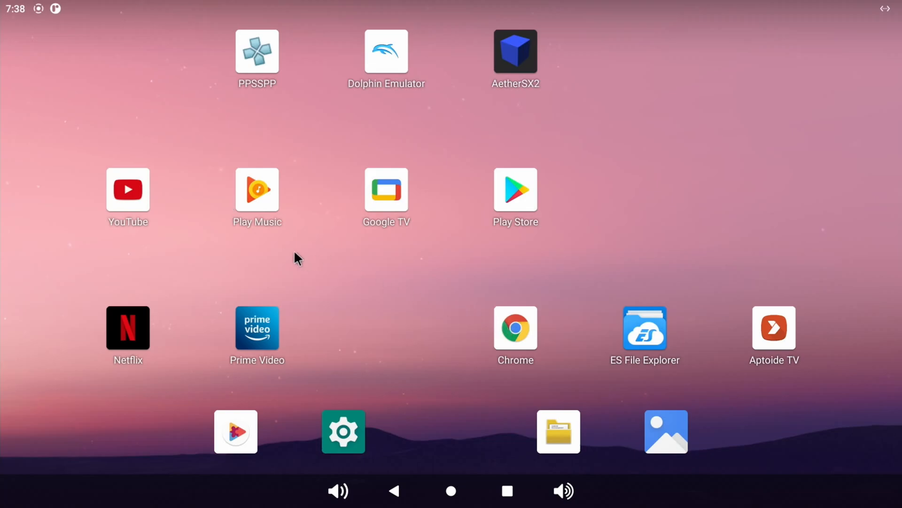
mouse_move(257, 247)
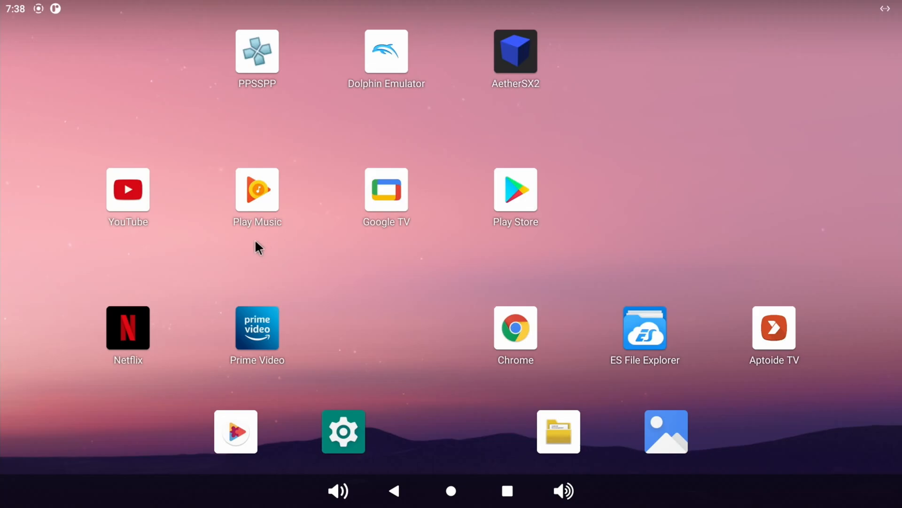
mouse_move(474, 257)
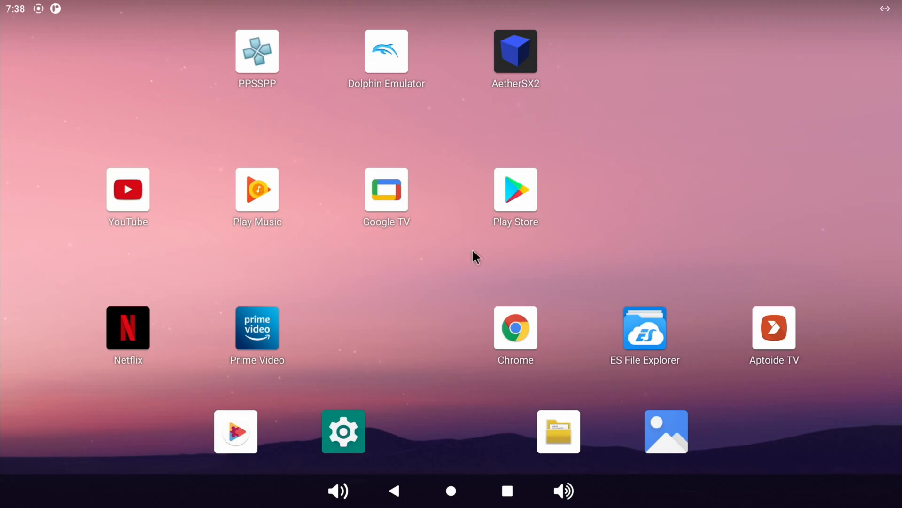
mouse_move(303, 252)
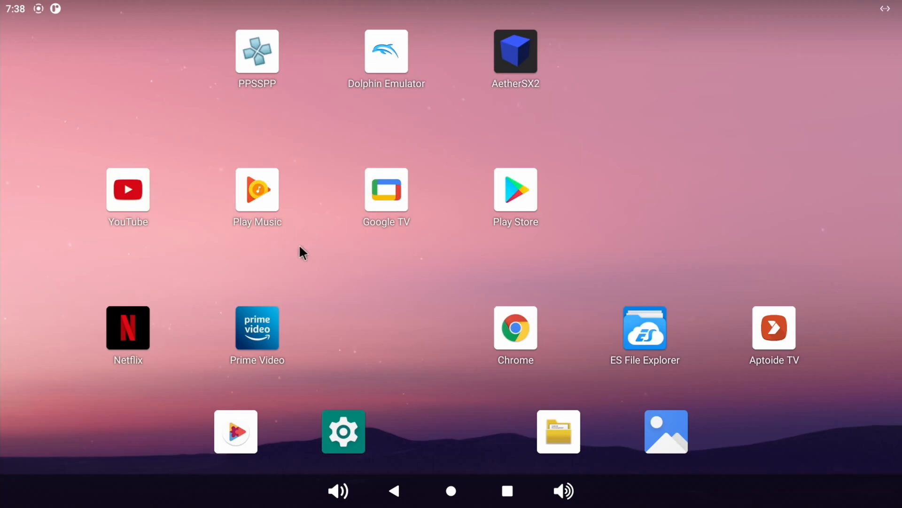
Step: Launch Netflix from the home screen shortcuts
left_click(128, 327)
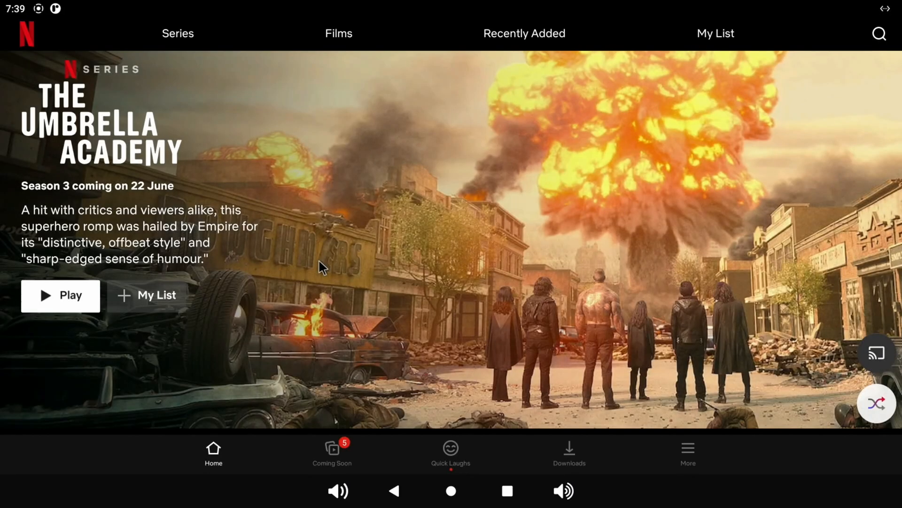
mouse_move(213, 452)
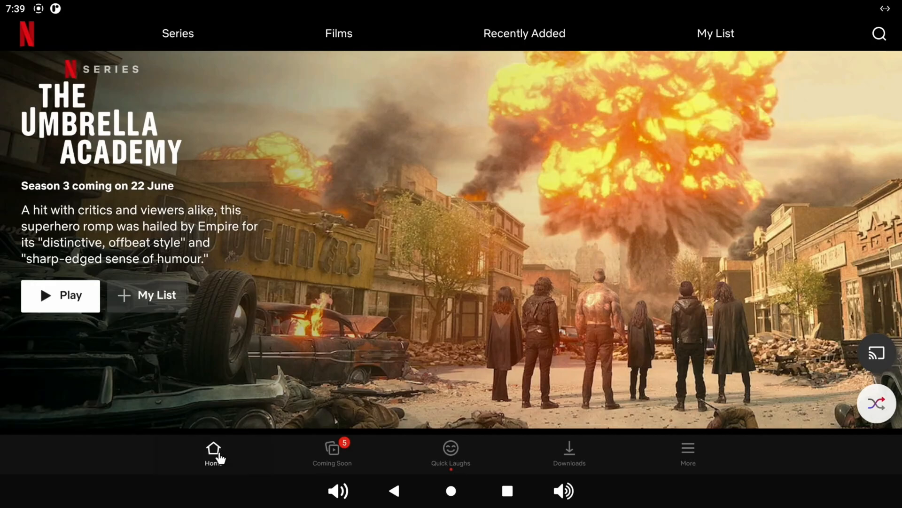
Step: Scroll down Netflix's catalogue rows, then leave Netflix for the home screen
scroll("down", 3)
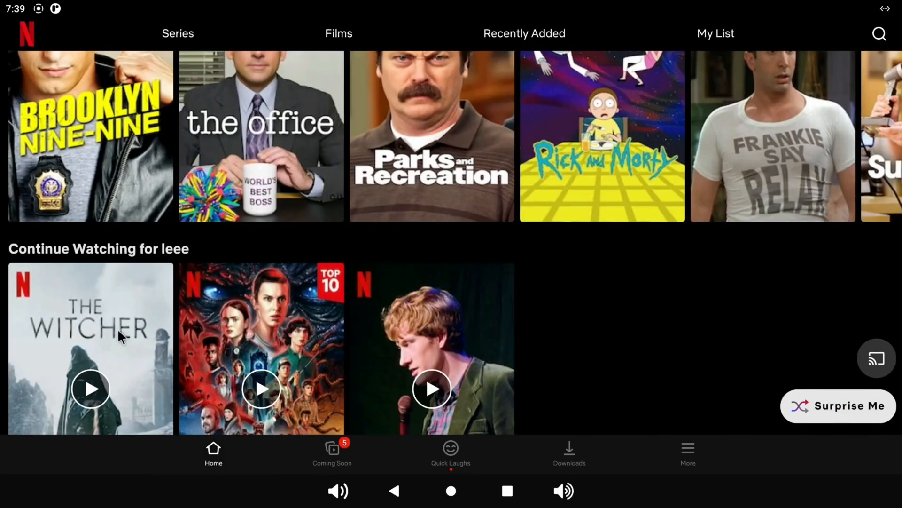
left_click(89, 136)
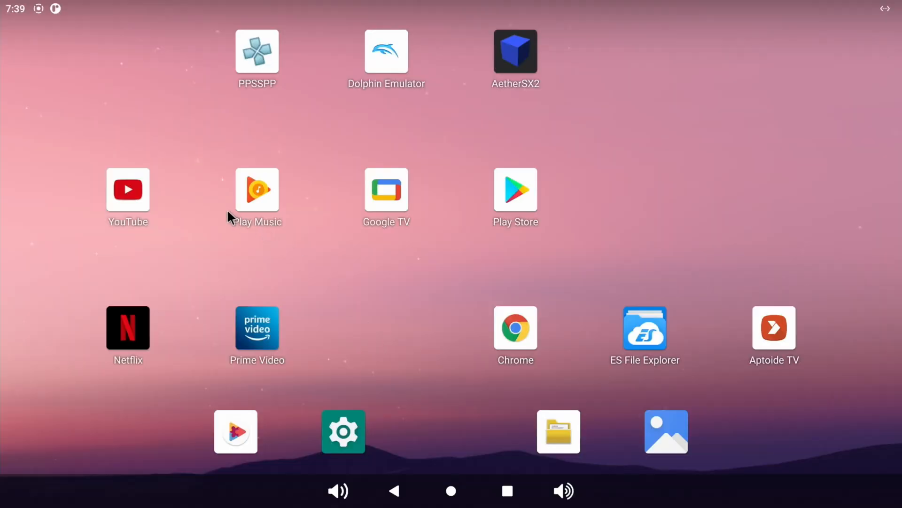
Step: Play the 8K demo video in YouTube at 2160p60 with Stats for nerds on
left_click(128, 190)
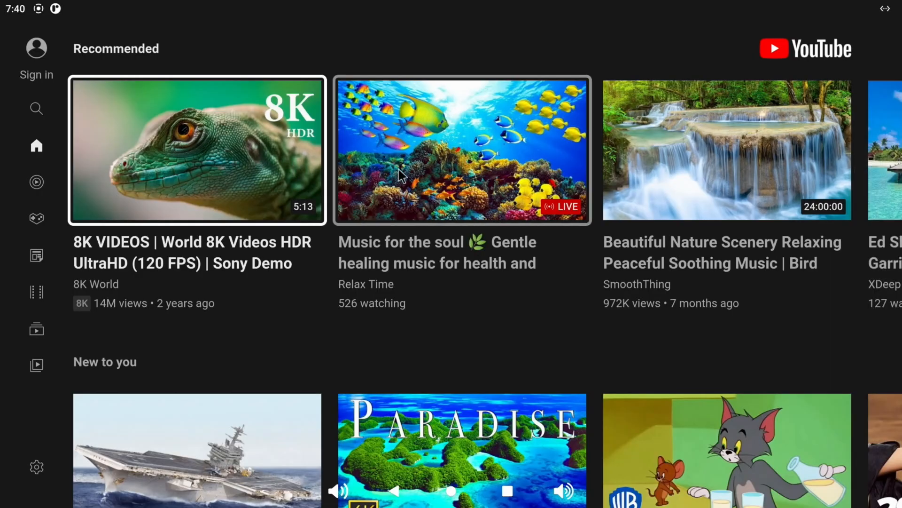
mouse_move(754, 156)
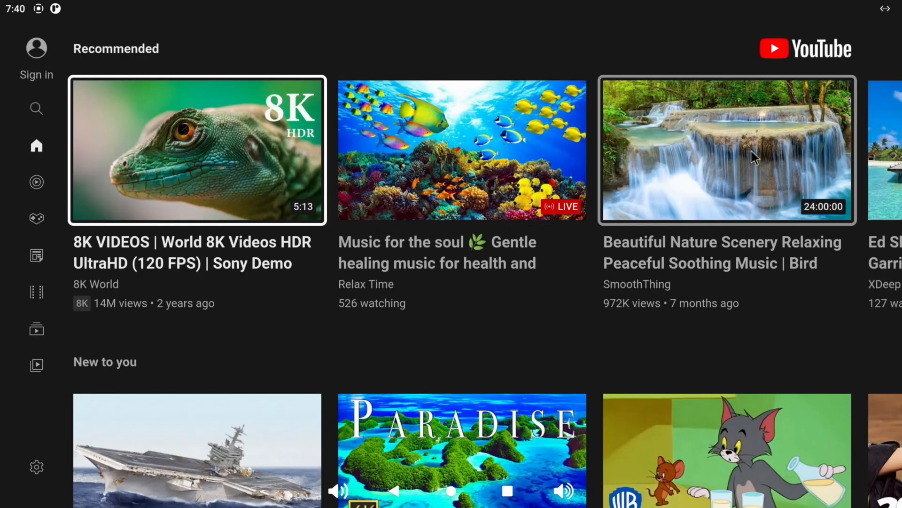
mouse_move(774, 139)
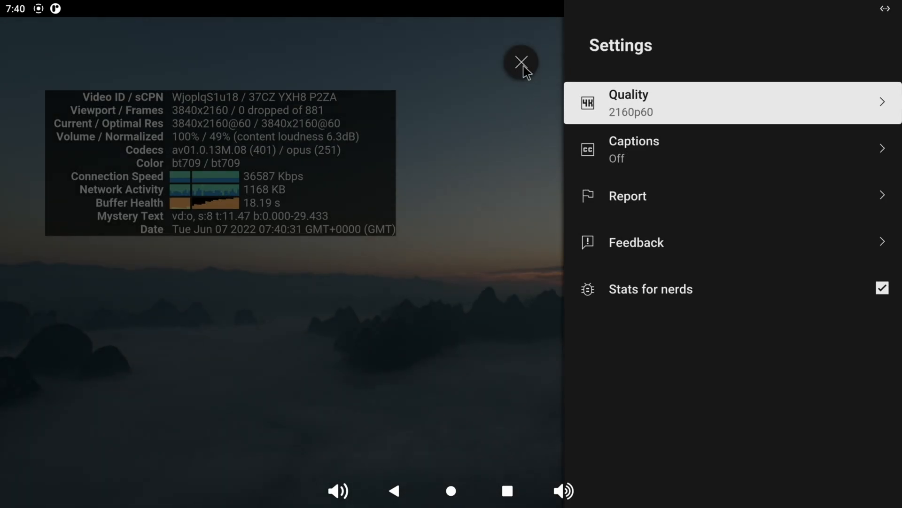
left_click(521, 62)
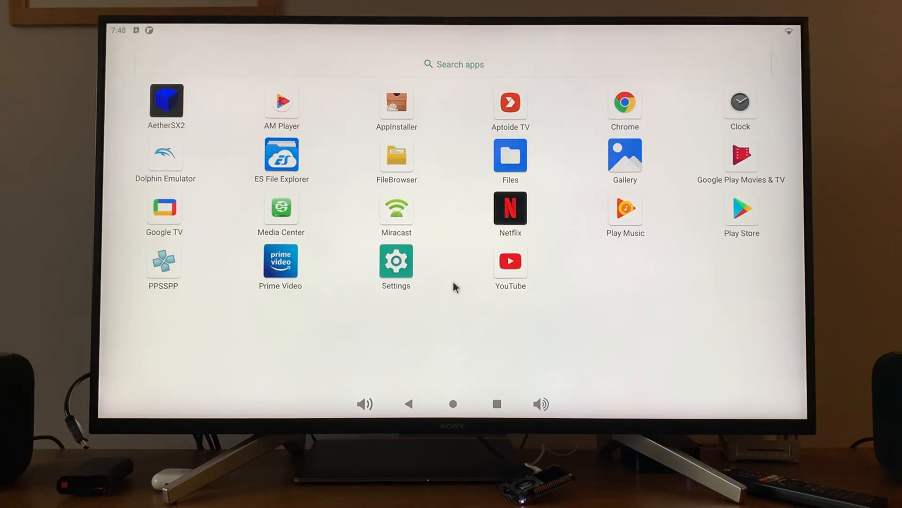
Step: Play the leepspvideo 4K UHD HDR demo clip and check its player settings
left_click(510, 262)
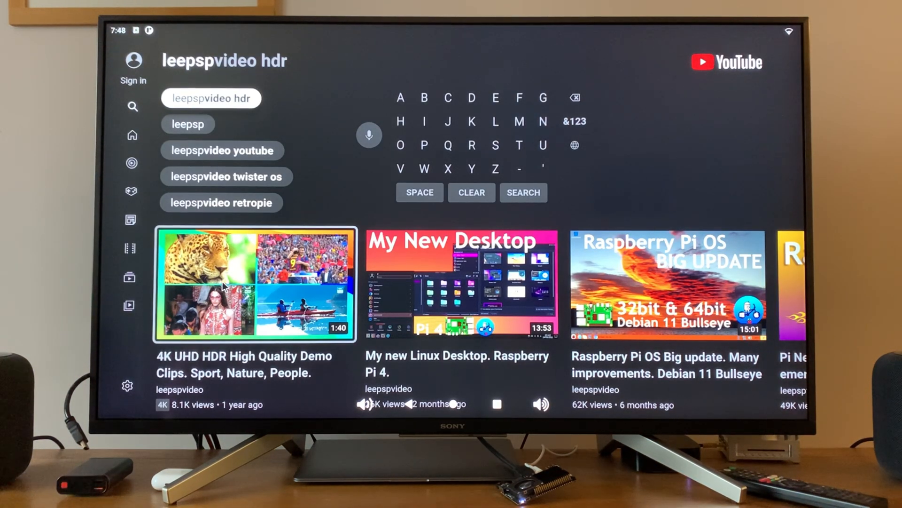
left_click(255, 283)
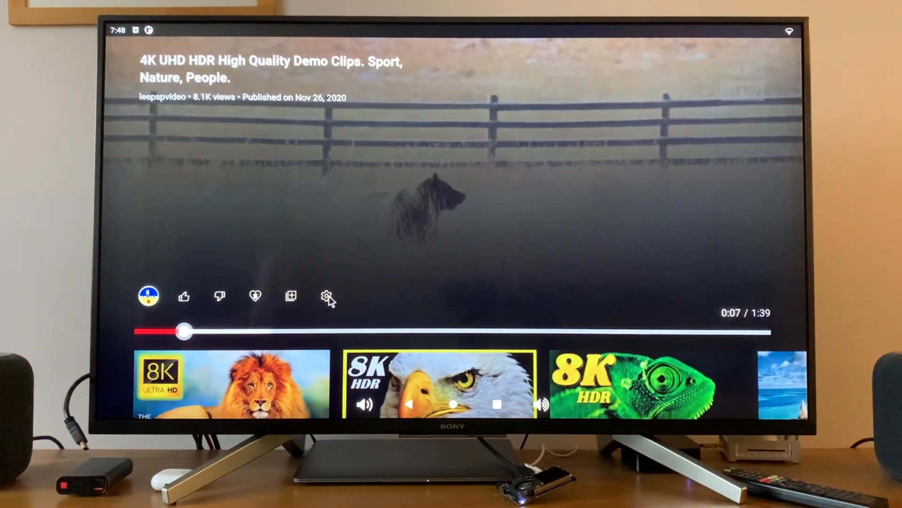
left_click(327, 296)
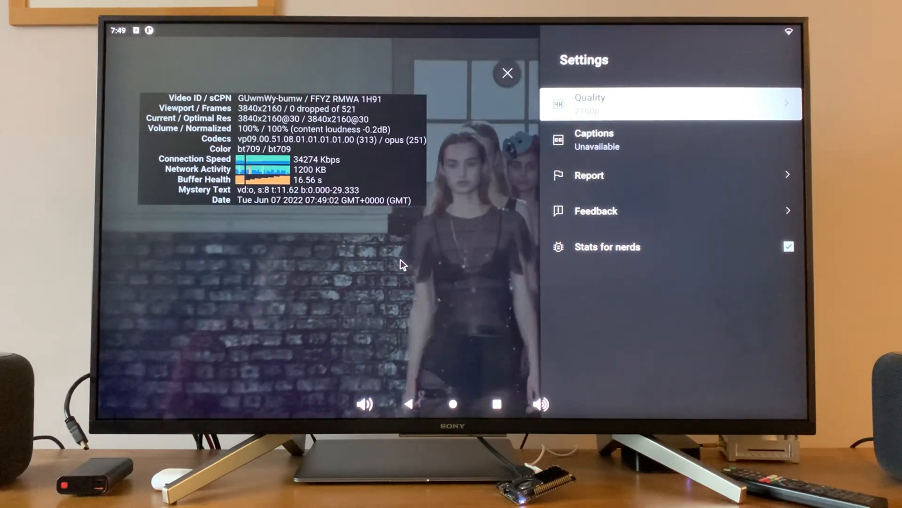
left_click(507, 73)
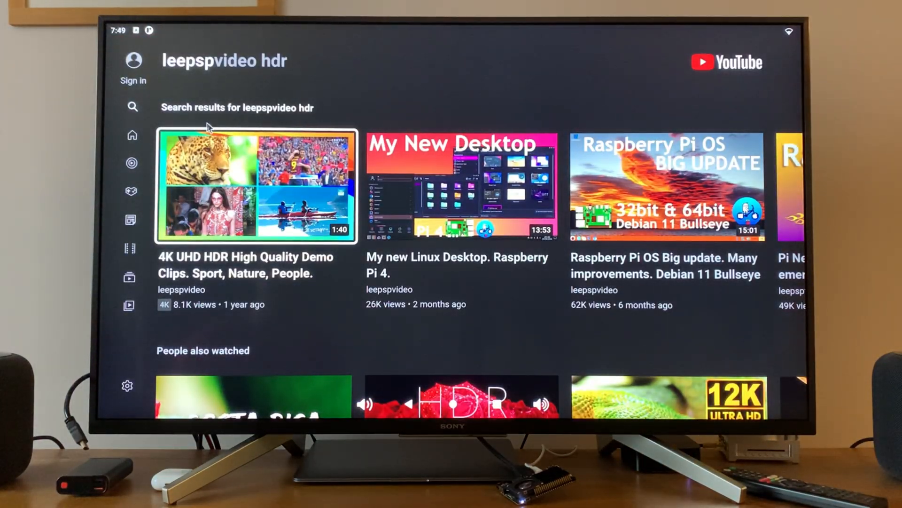
Step: Play the frog HDR video at 2160p60 and close its player settings
left_click(256, 184)
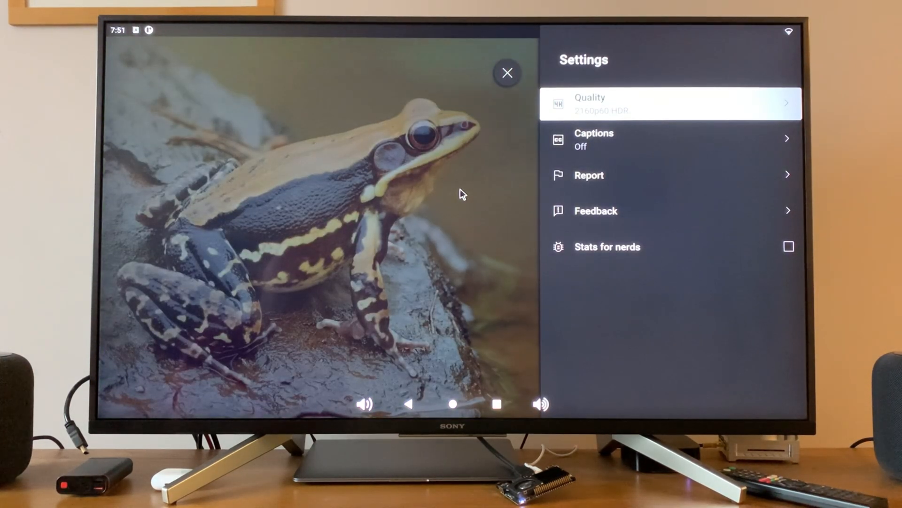
left_click(507, 72)
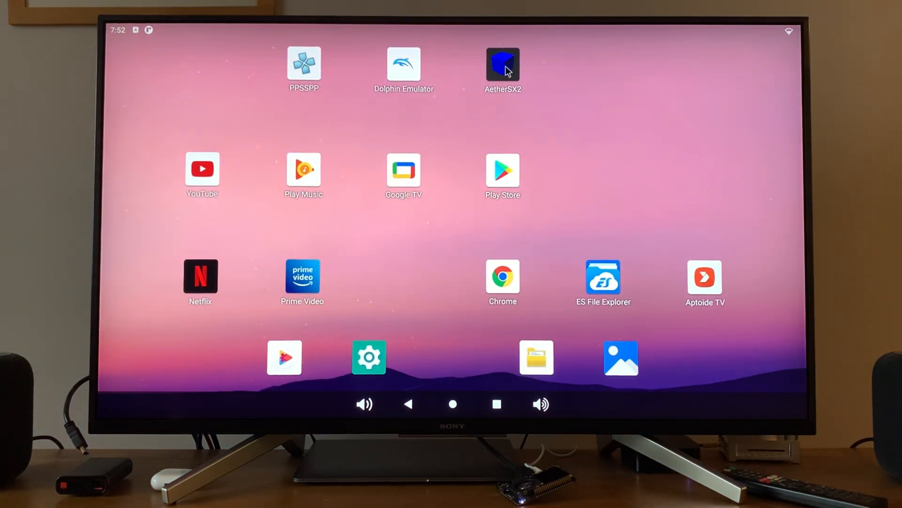
mouse_move(424, 266)
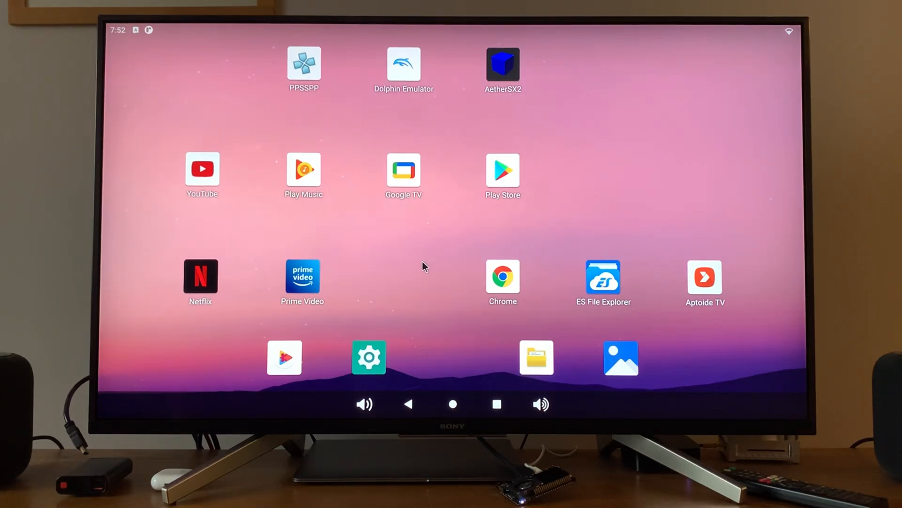
Step: Launch Aptoide TV from the launcher home screen
left_click(704, 279)
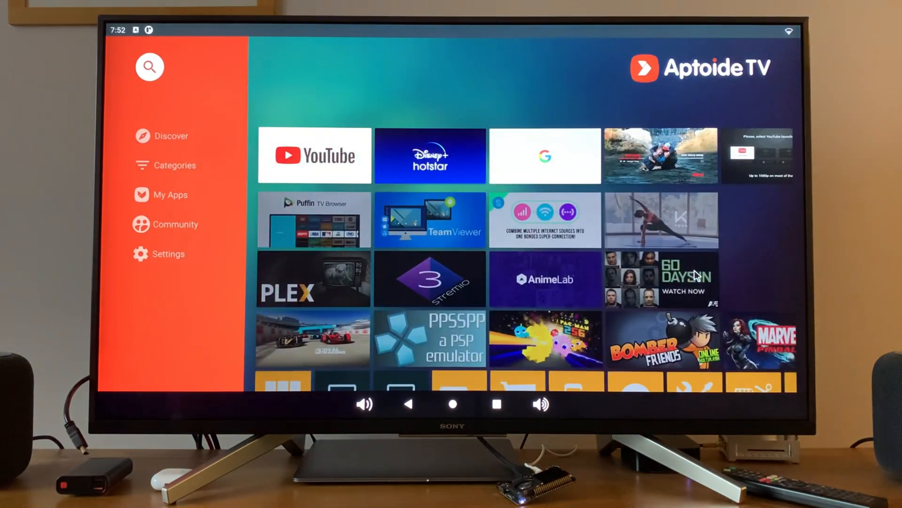
mouse_move(594, 258)
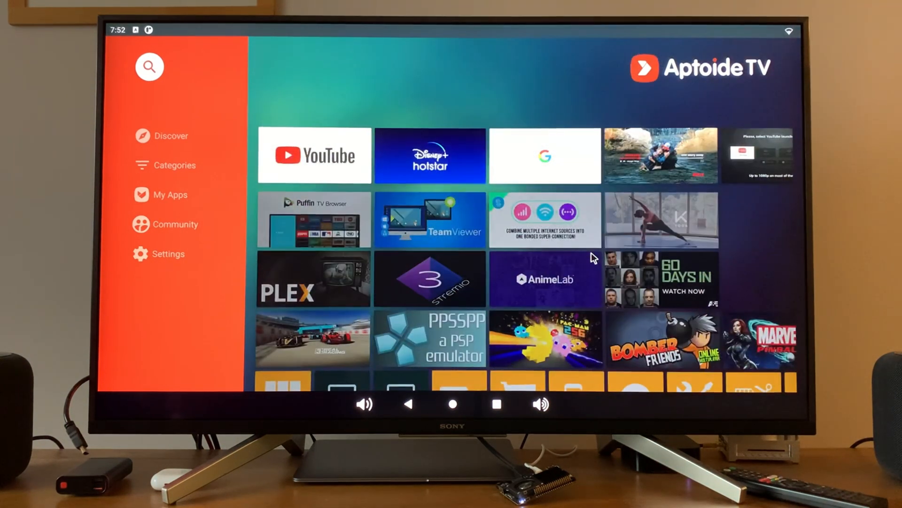